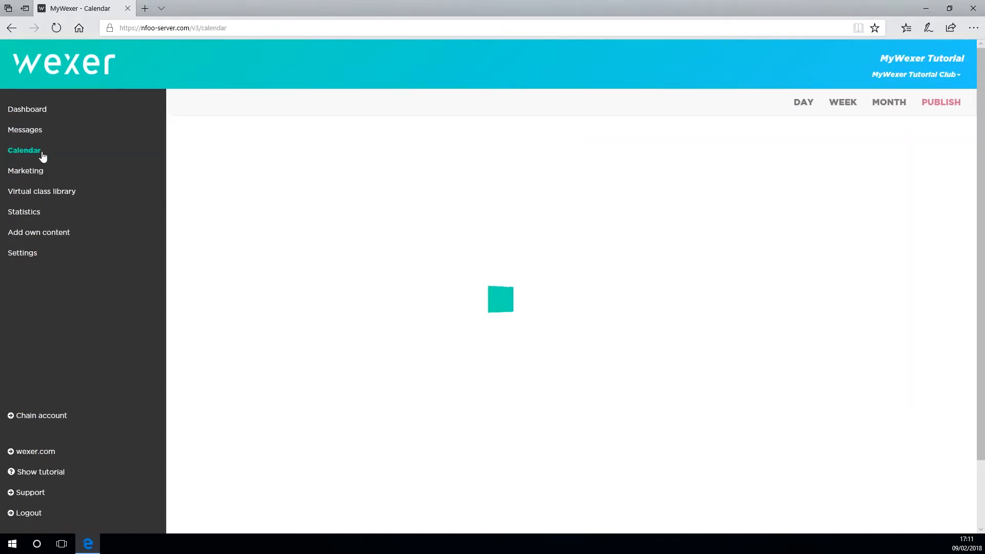
Show the calendar page with the week of 5–11 February 2018
{"action": "left_click", "coordinate": [23, 150]}
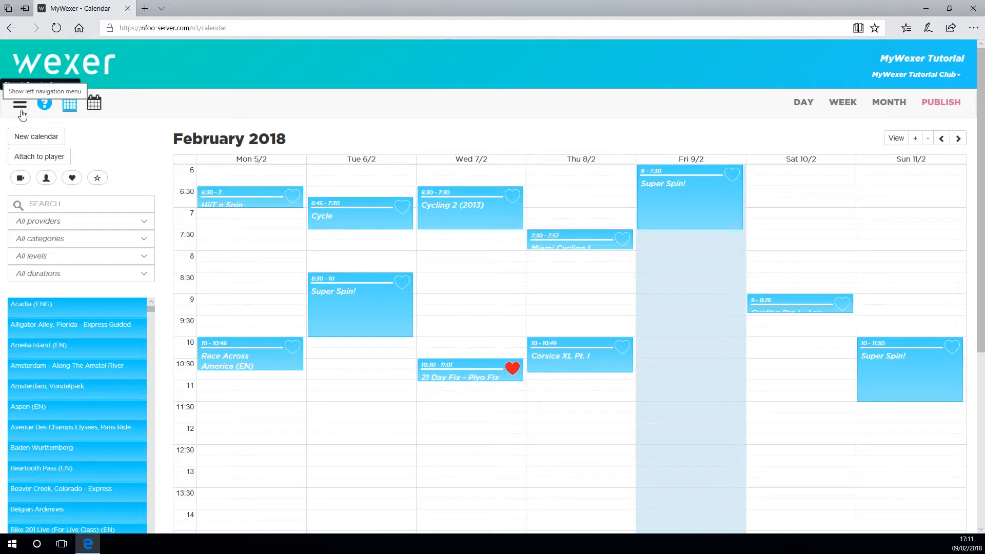
{"action": "left_click", "coordinate": [19, 105]}
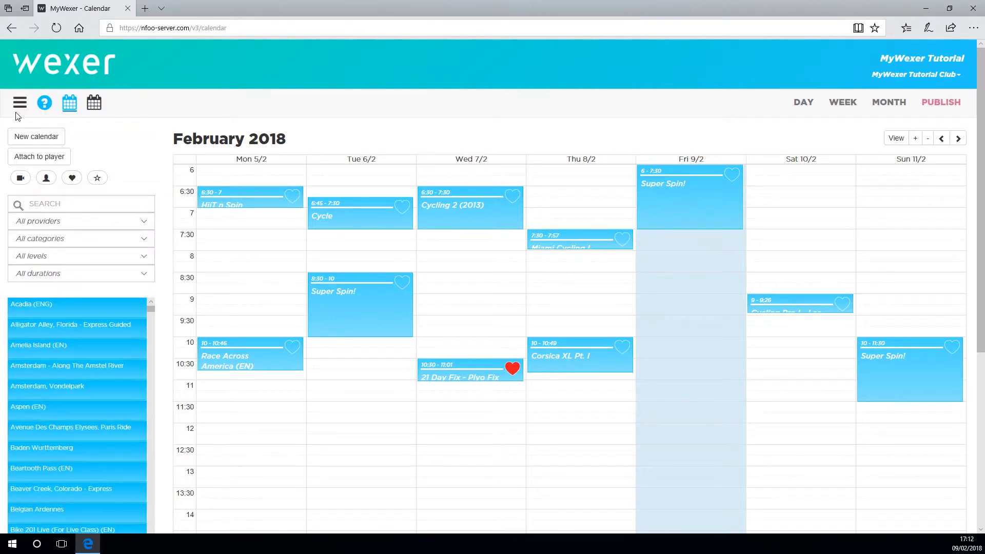
{"action": "mouse_move", "coordinate": [69, 102]}
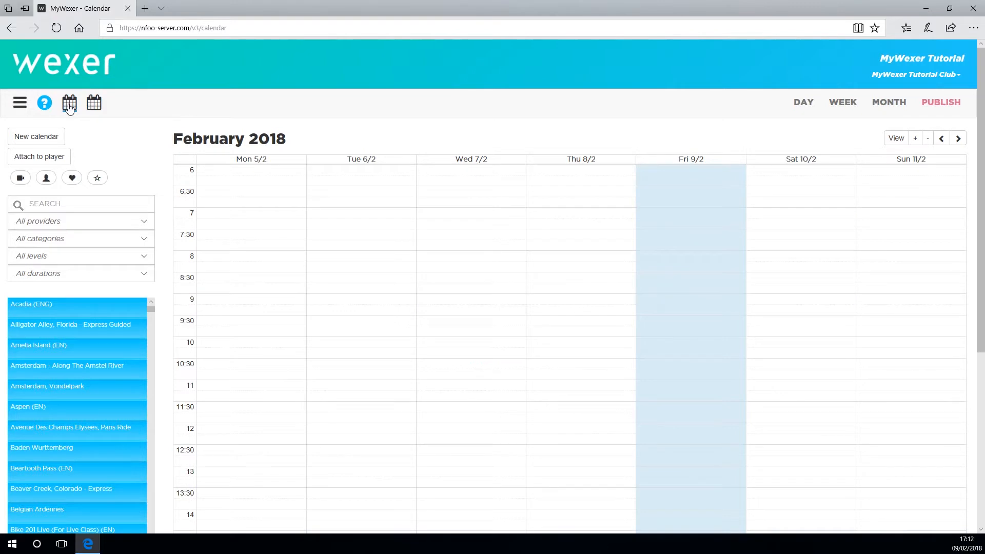
Overlay the February calendar on the March calendar's classes for comparison, then hide it again
{"action": "left_click", "coordinate": [68, 102]}
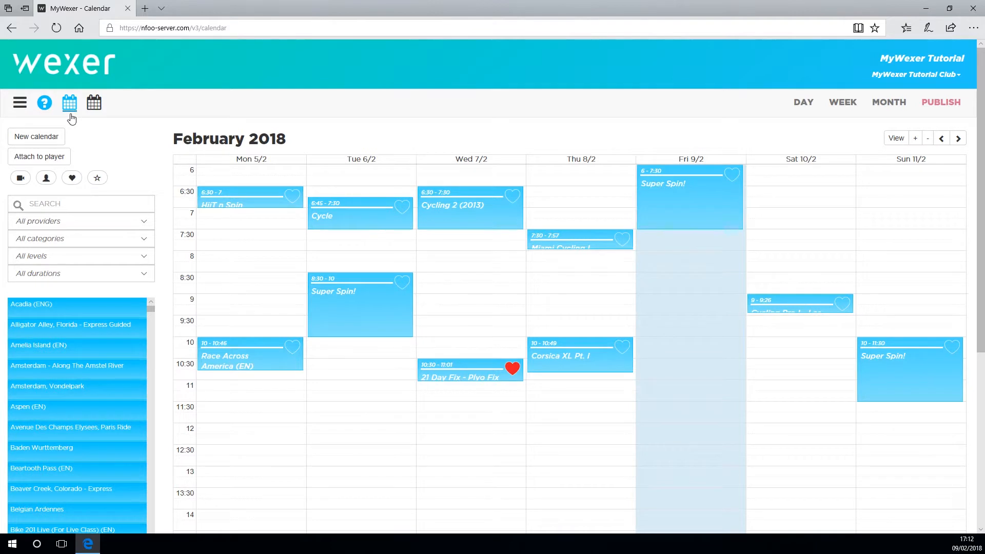
{"action": "mouse_move", "coordinate": [94, 104]}
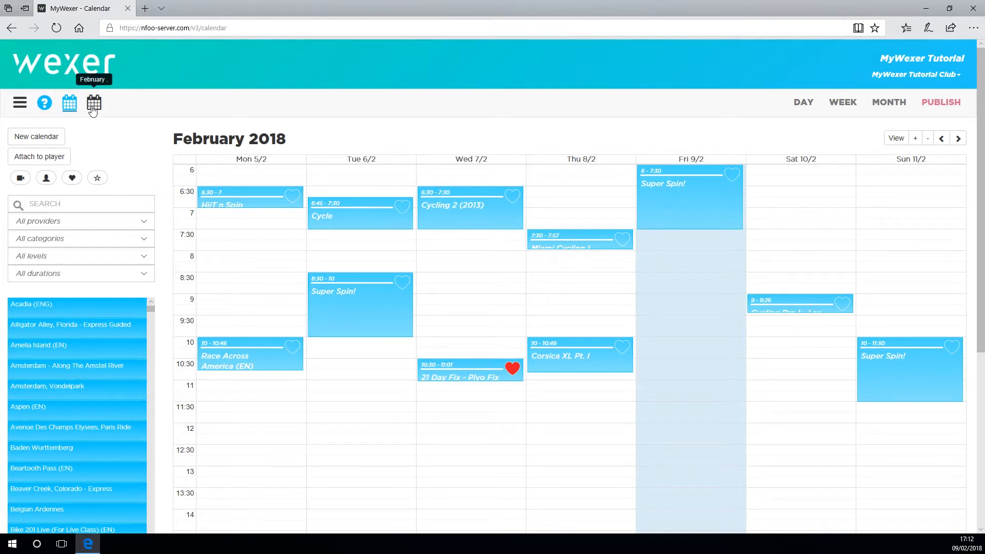
{"action": "left_click", "coordinate": [94, 103]}
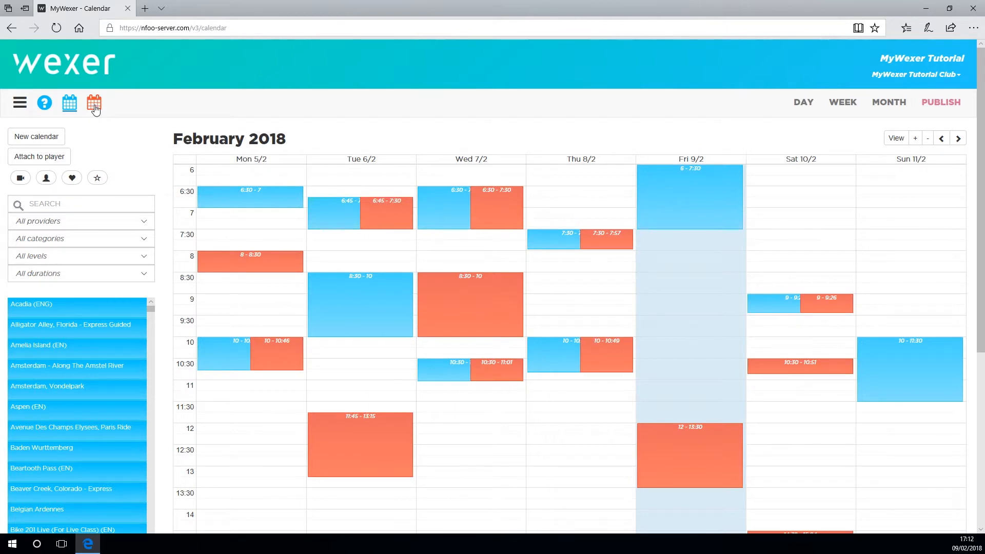
{"action": "left_click", "coordinate": [69, 102]}
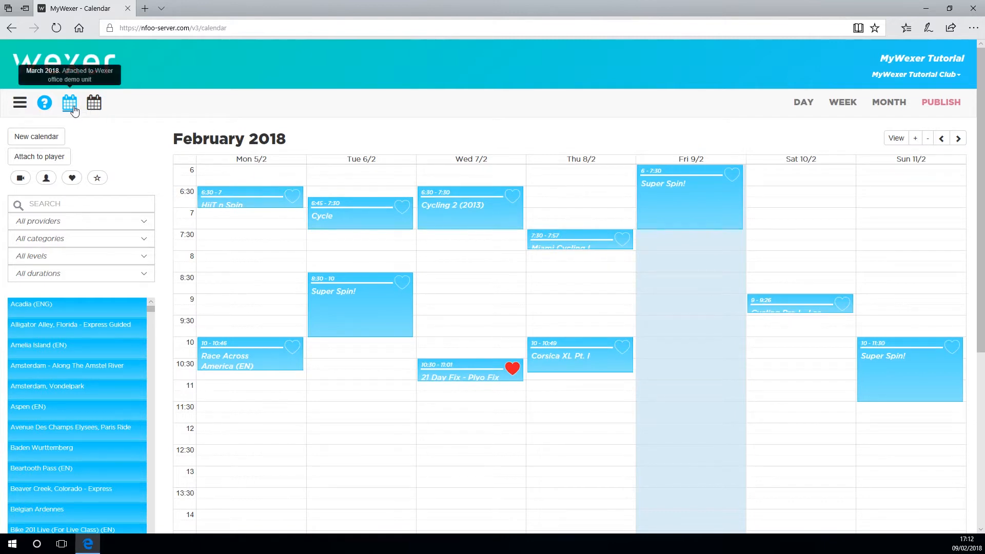
{"action": "mouse_move", "coordinate": [442, 106]}
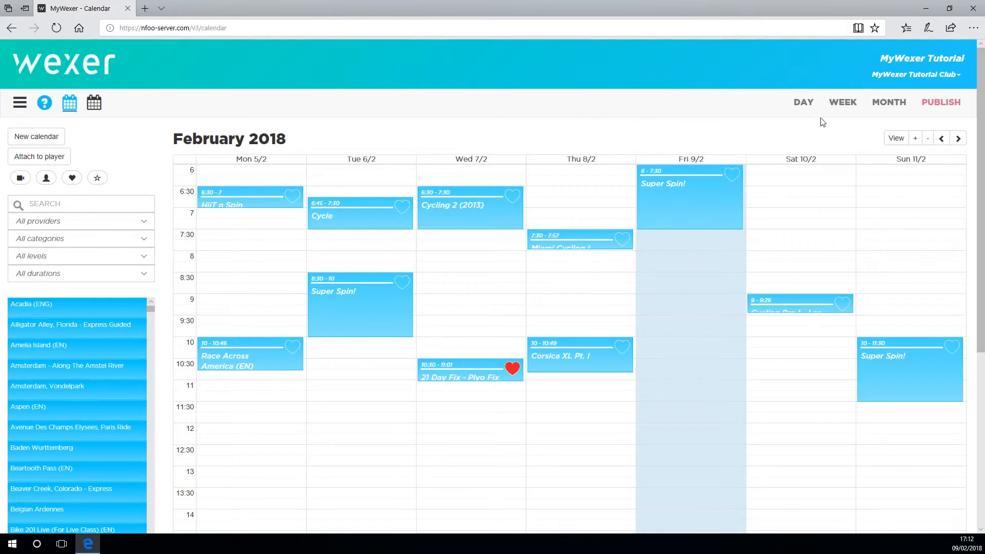
{"action": "mouse_move", "coordinate": [803, 102]}
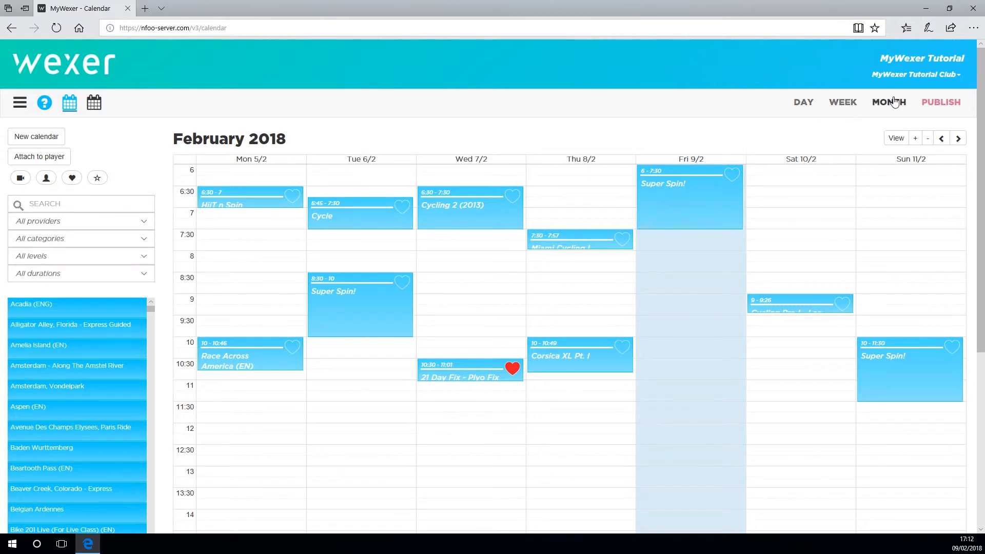
Switch to month view, check the view options, and step from February to March 2018 and back
{"action": "left_click", "coordinate": [889, 102]}
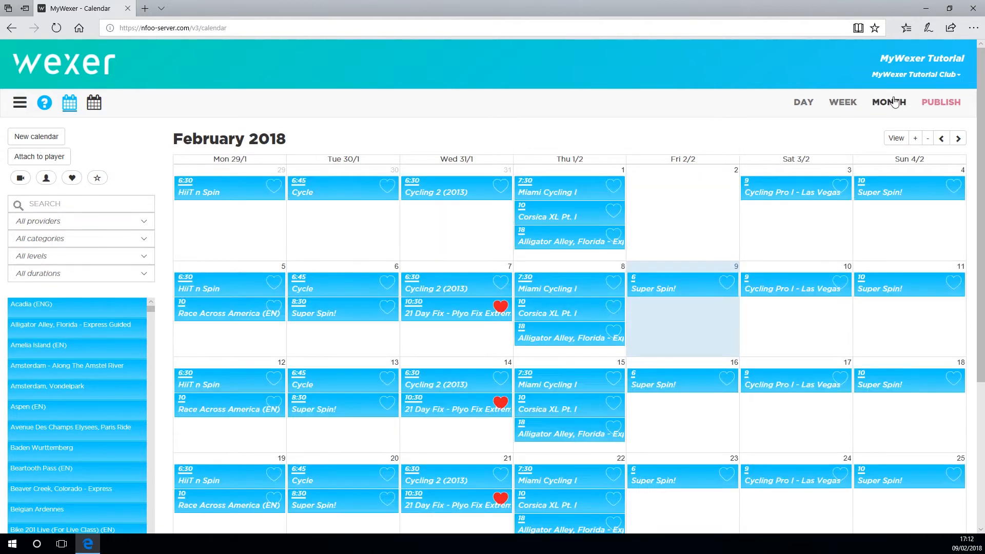
{"action": "left_click", "coordinate": [895, 138]}
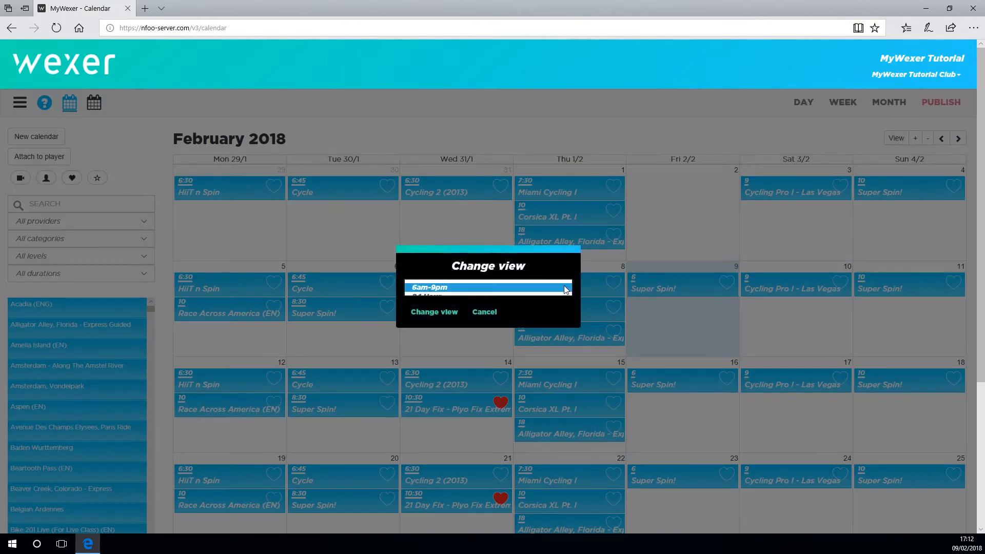
{"action": "left_click", "coordinate": [488, 288]}
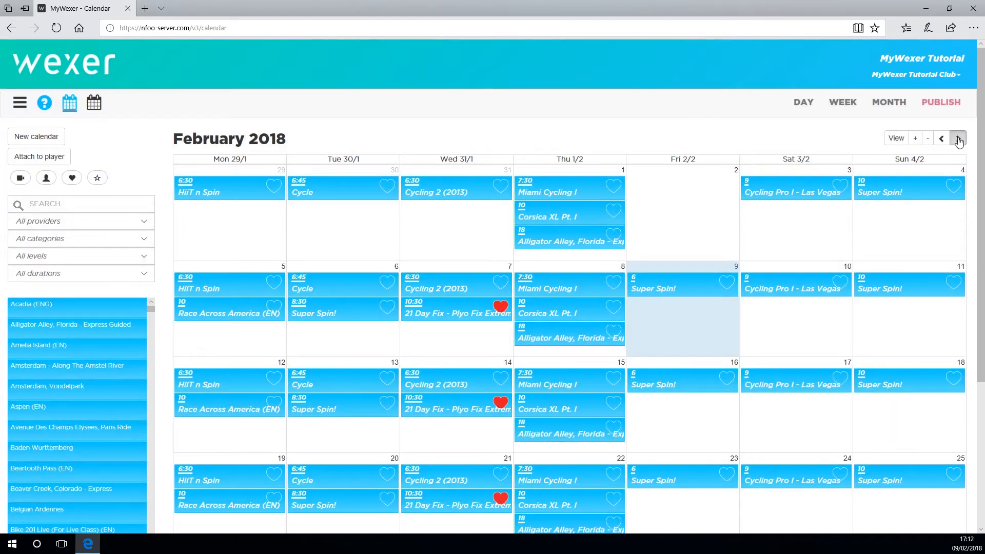
{"action": "left_click", "coordinate": [957, 138]}
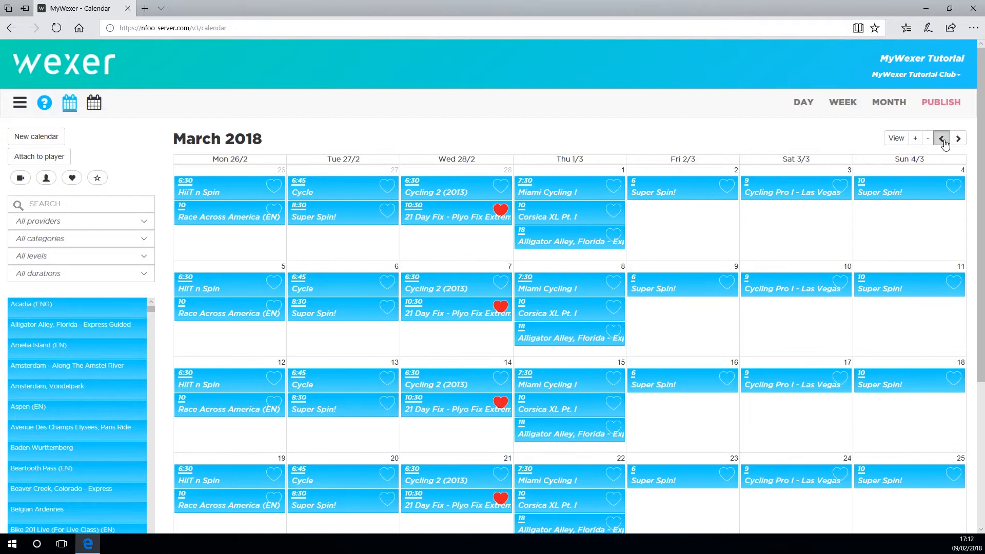
{"action": "left_click", "coordinate": [942, 138]}
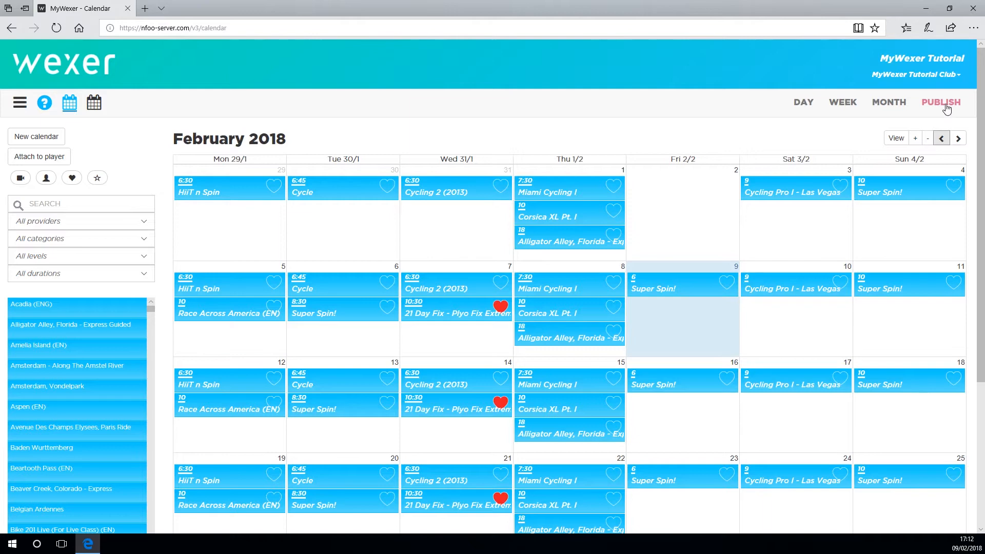
Publish the schedule to the players and create a new empty calendar named March
{"action": "left_click", "coordinate": [941, 102]}
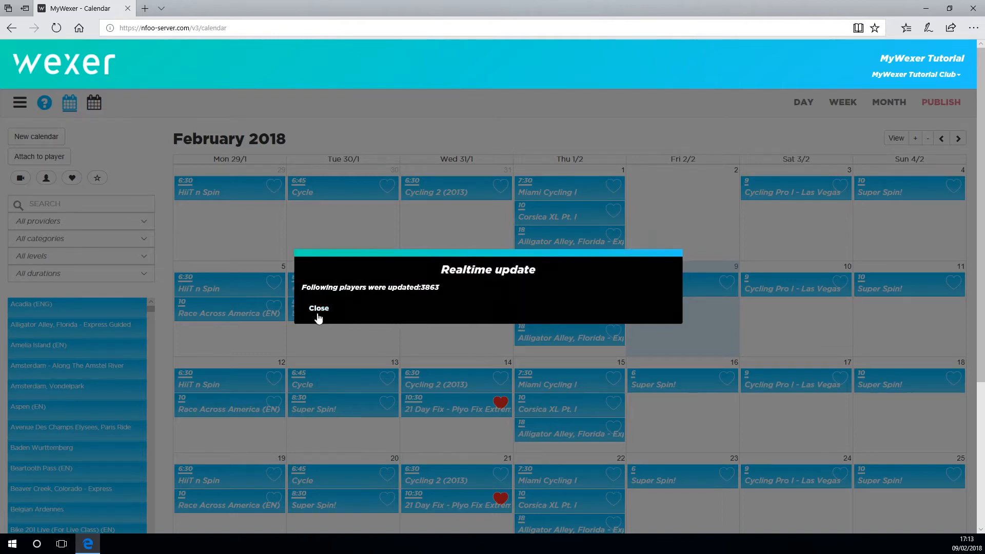
{"action": "left_click", "coordinate": [318, 308]}
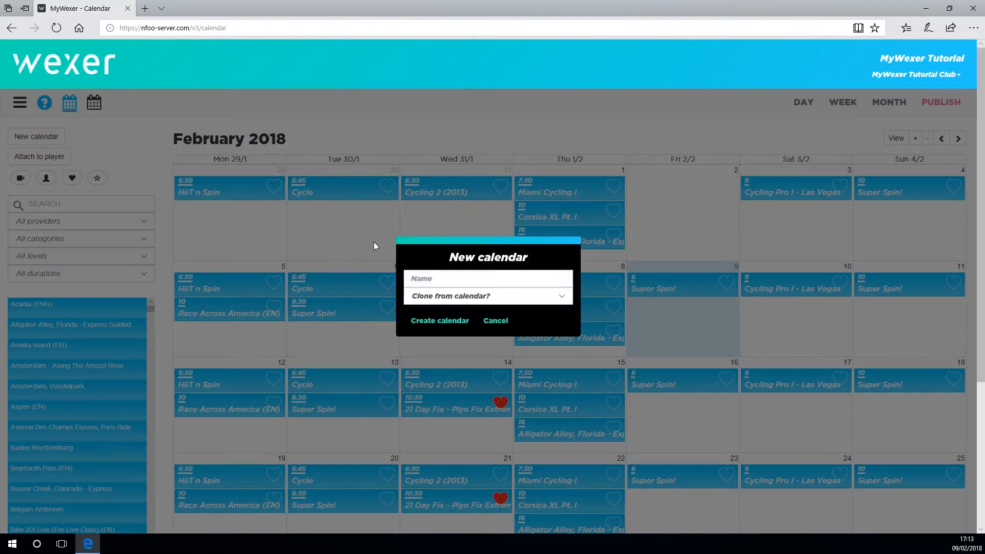
{"action": "left_click", "coordinate": [487, 278]}
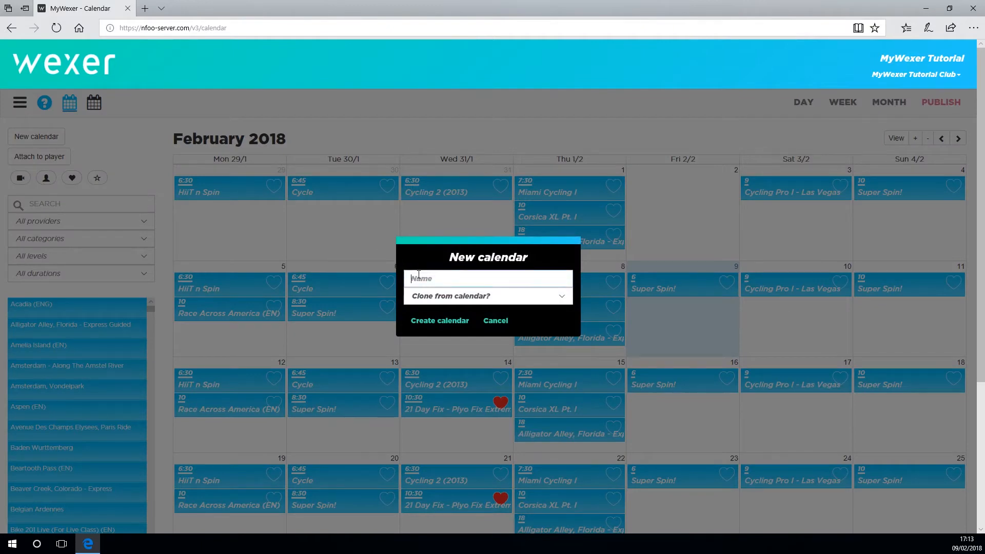
{"action": "type", "text": "March"}
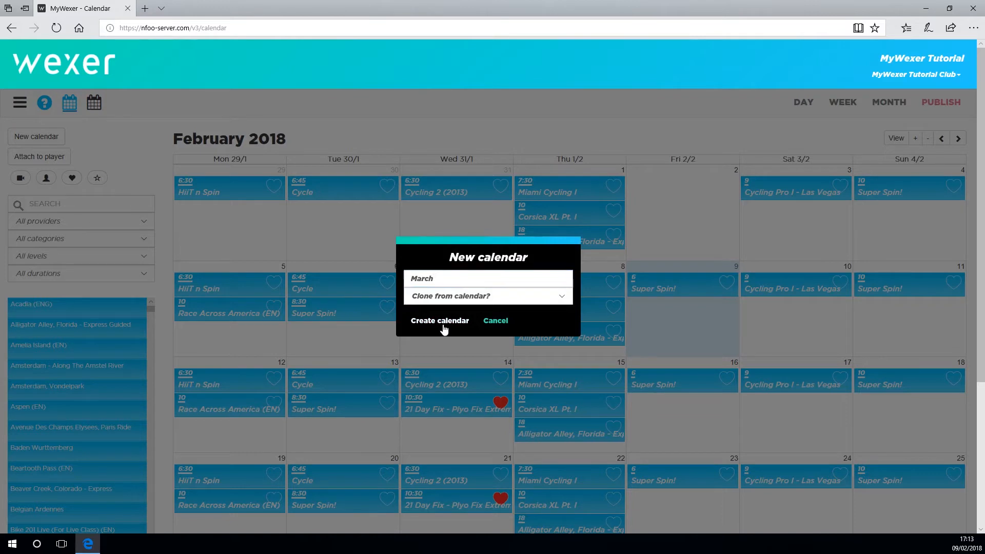
{"action": "left_click", "coordinate": [440, 320]}
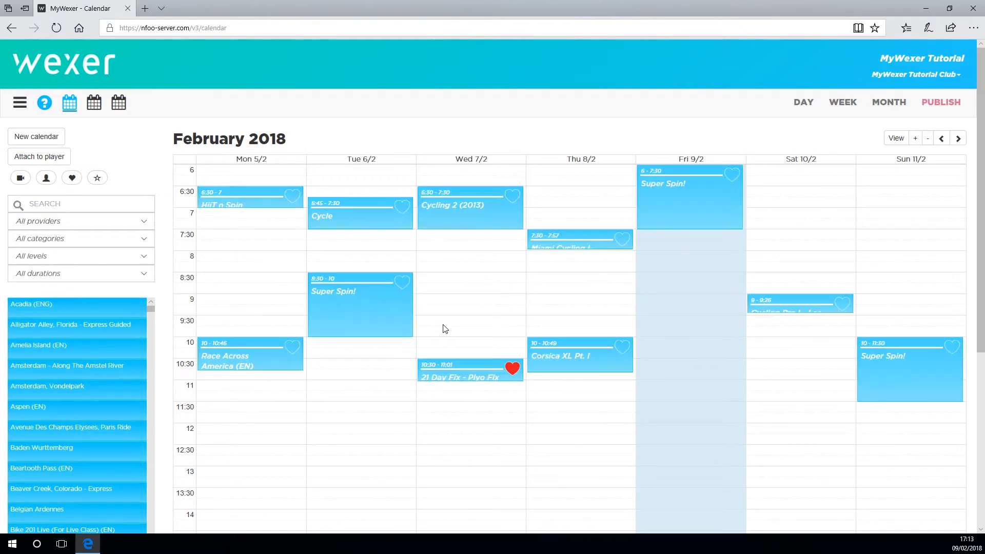
{"action": "mouse_move", "coordinate": [119, 102]}
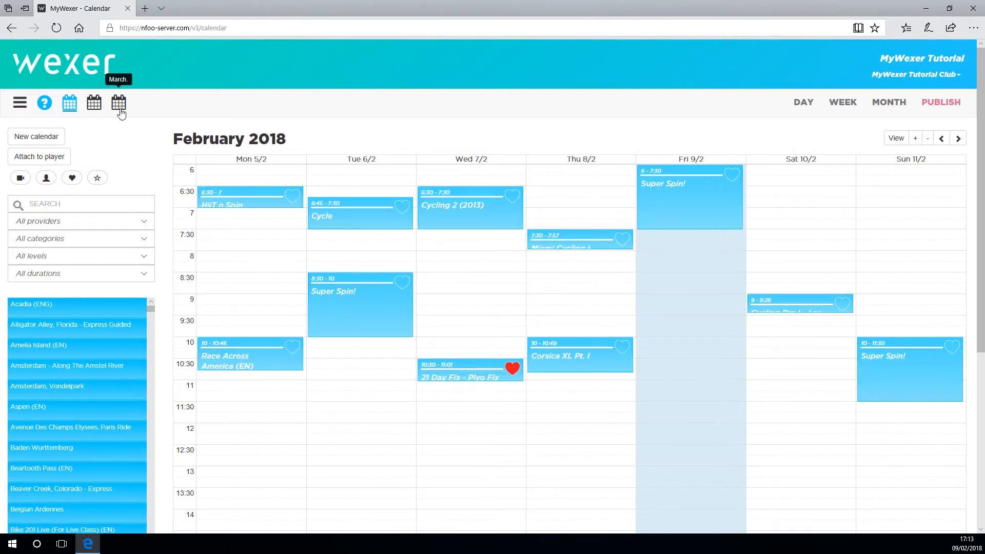
Start a new calendar named June cloned from the February calendar
{"action": "left_click", "coordinate": [36, 137]}
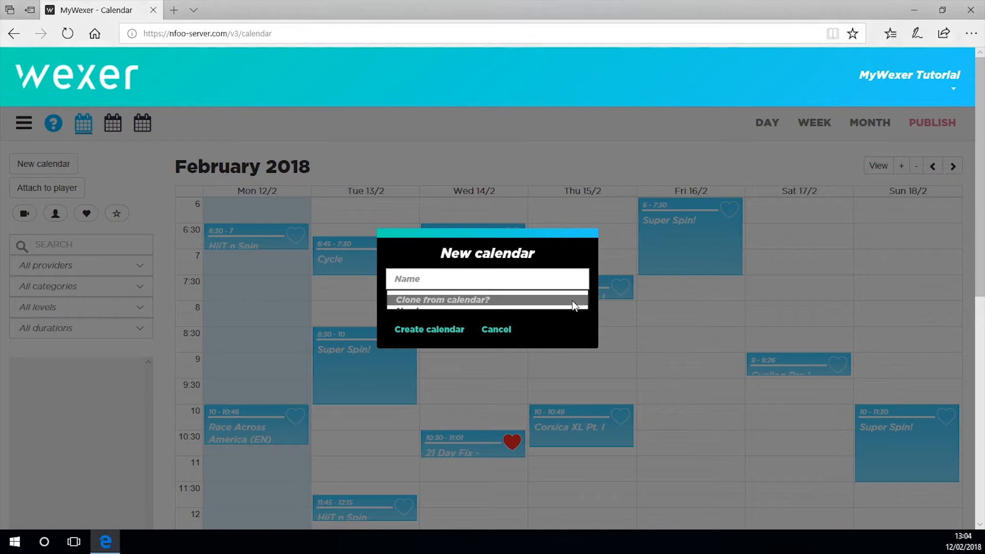
{"action": "left_click", "coordinate": [486, 301]}
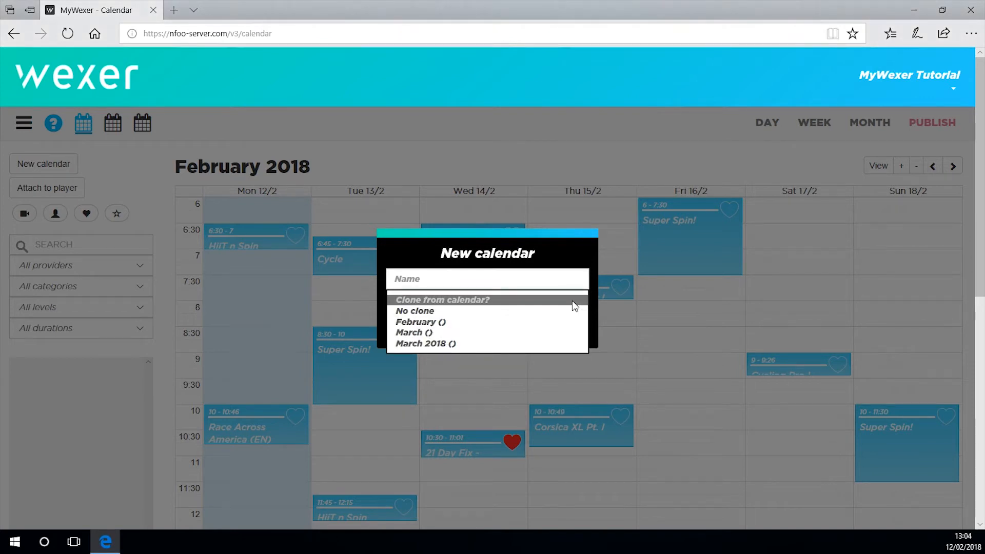
{"action": "mouse_move", "coordinate": [569, 321]}
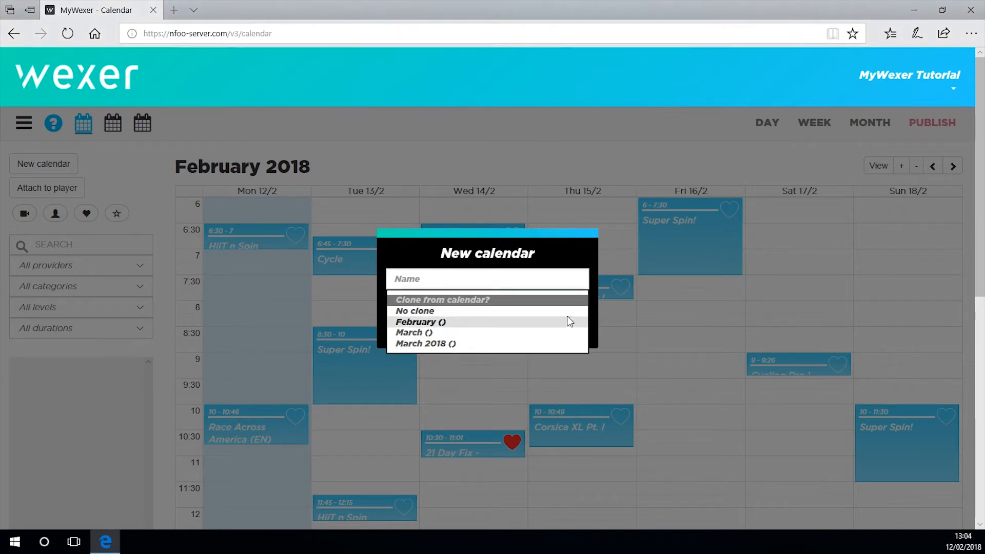
{"action": "left_click", "coordinate": [420, 322]}
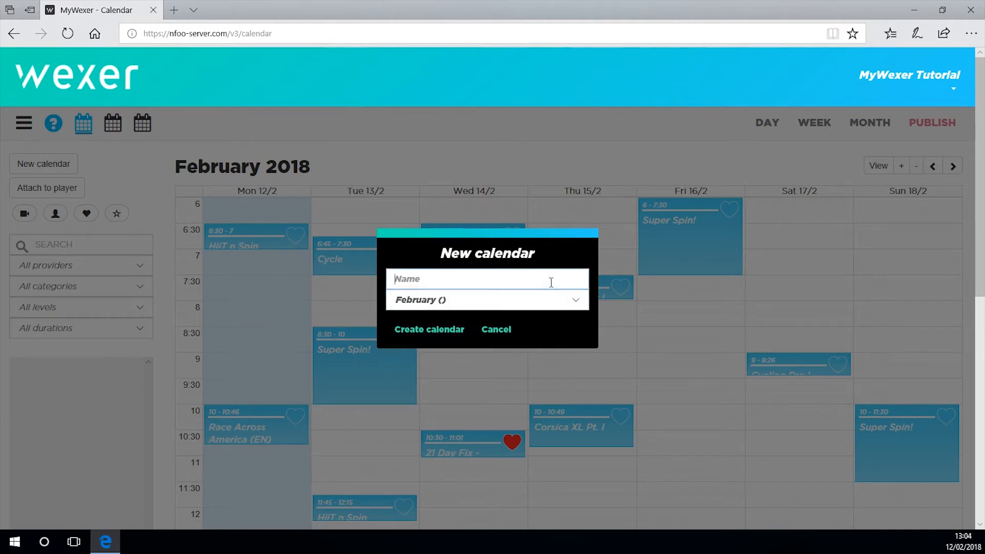
{"action": "type", "text": "June"}
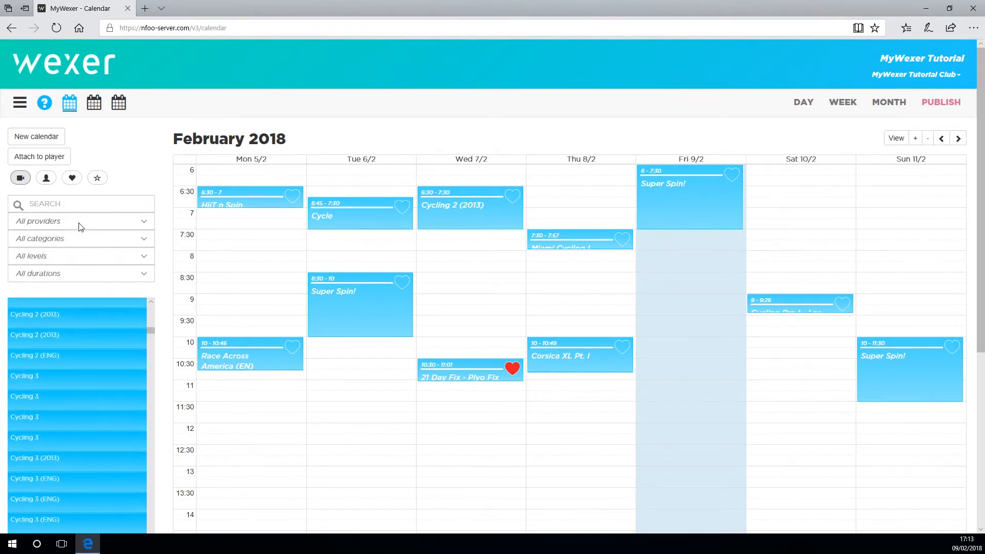
Filter the library to Cathe classes, drop HIIT Circuit Lower Body on Tuesday late morning, and cancel adding it
{"action": "left_click", "coordinate": [80, 221]}
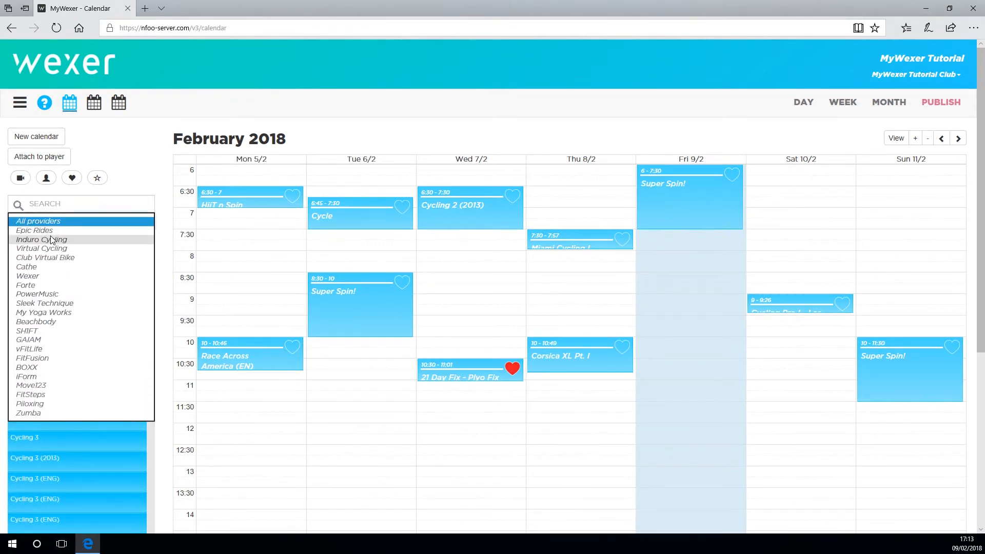
{"action": "mouse_move", "coordinate": [28, 267]}
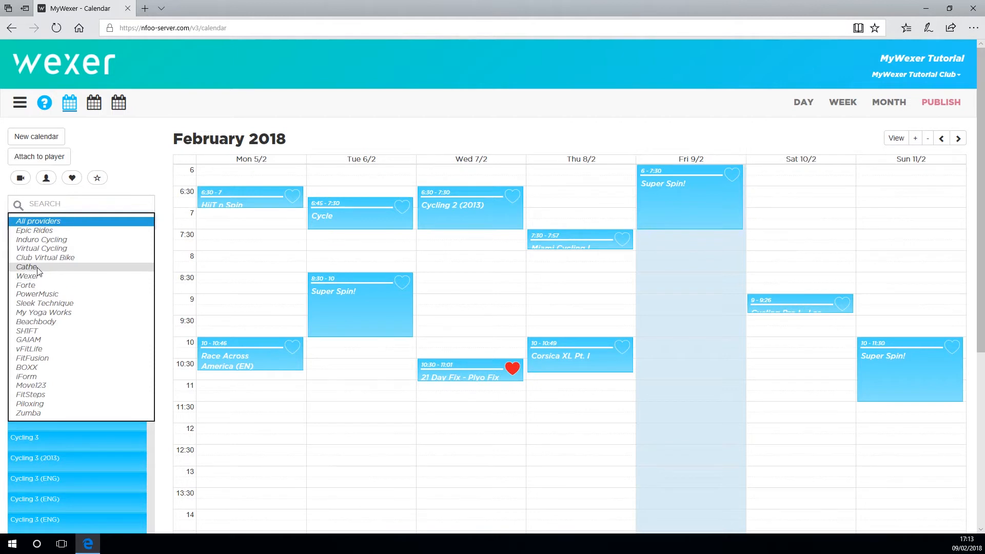
{"action": "left_click", "coordinate": [27, 267]}
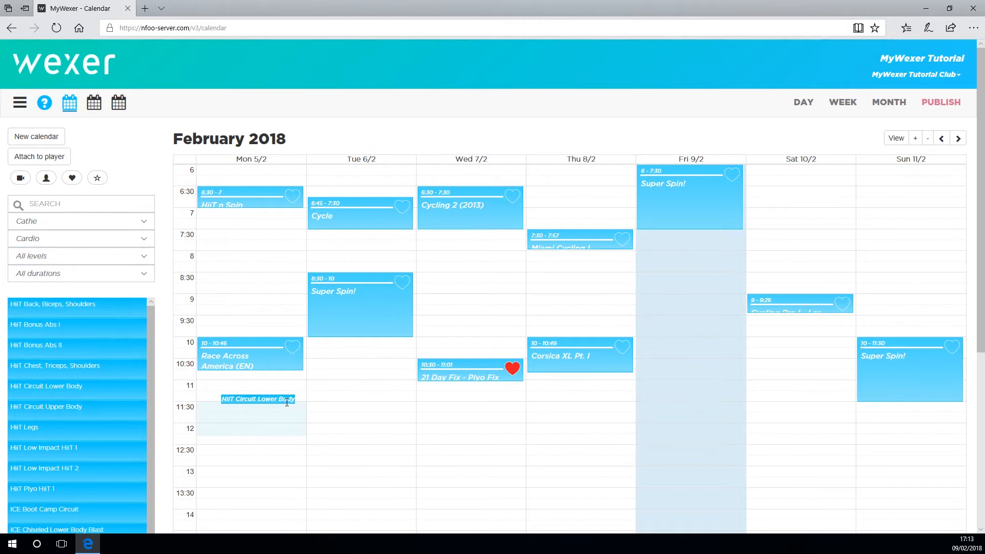
{"action": "left_click_drag", "start_coordinate": [250, 400], "coordinate": [360, 409]}
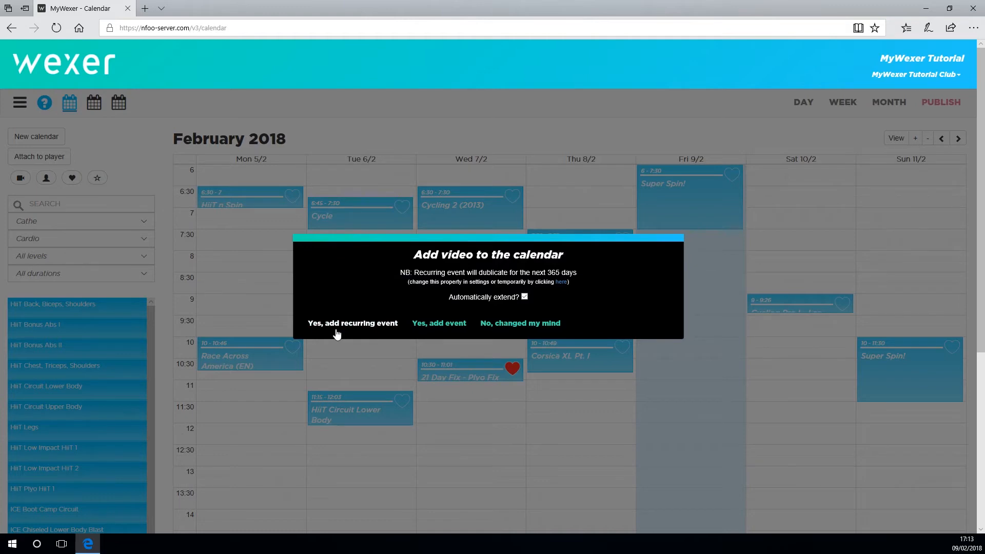
{"action": "mouse_move", "coordinate": [438, 324]}
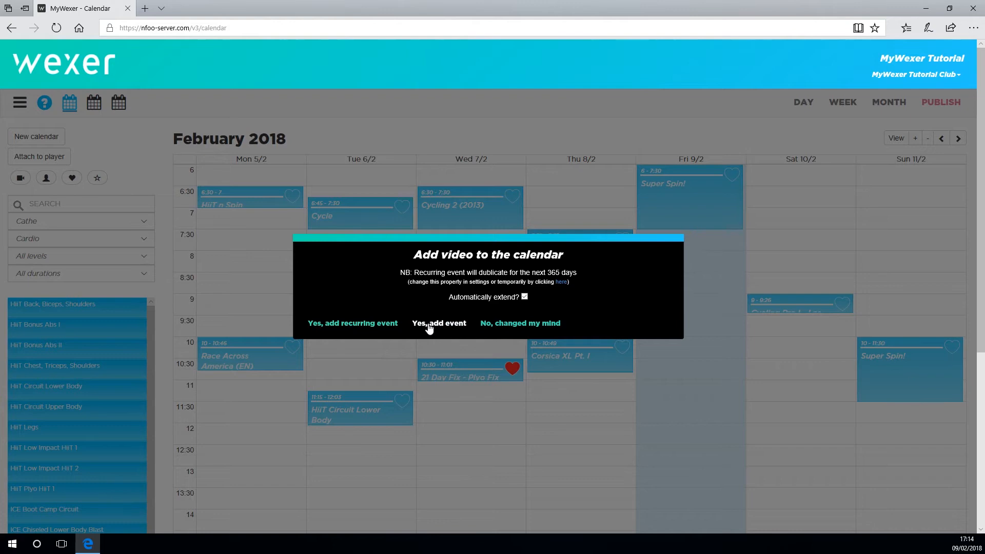
{"action": "mouse_move", "coordinate": [512, 334]}
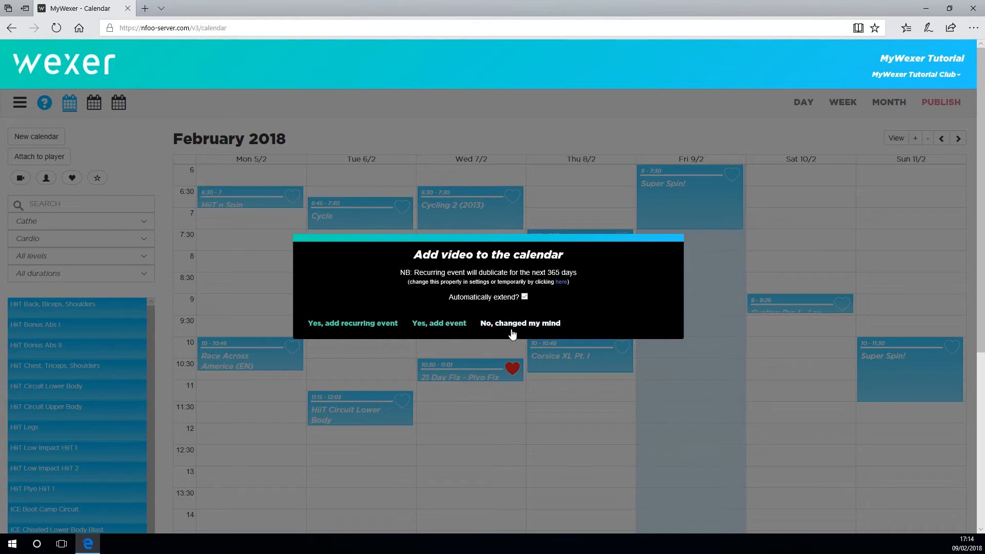
{"action": "left_click", "coordinate": [438, 323]}
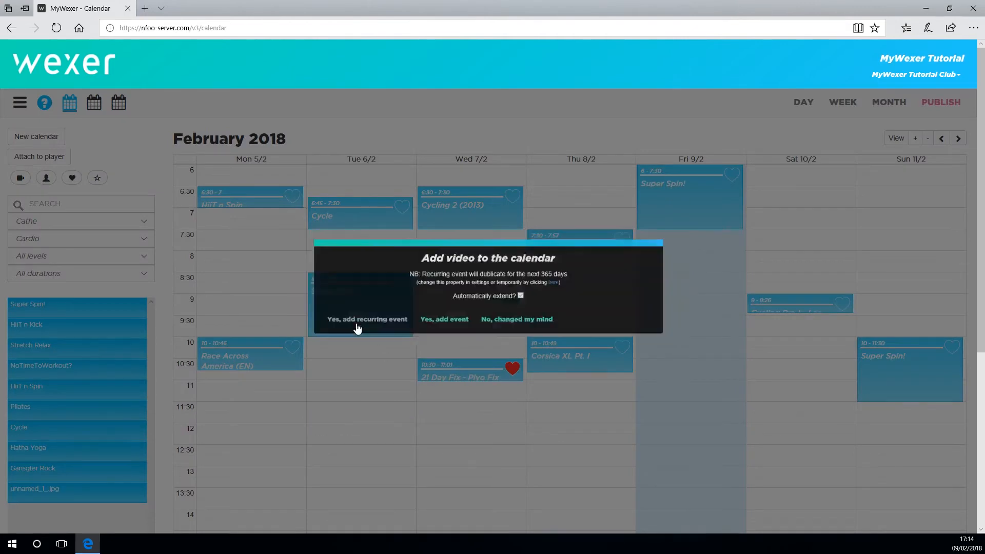
Add the class as a recurring Tuesday event, then browse Favourites and the Special blocks list
{"action": "left_click", "coordinate": [367, 319]}
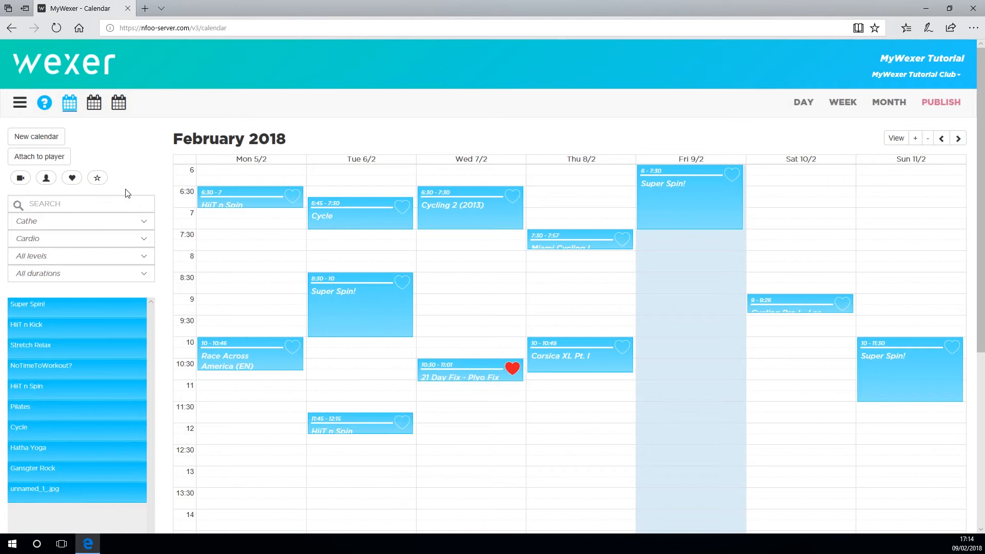
{"action": "left_click", "coordinate": [72, 178]}
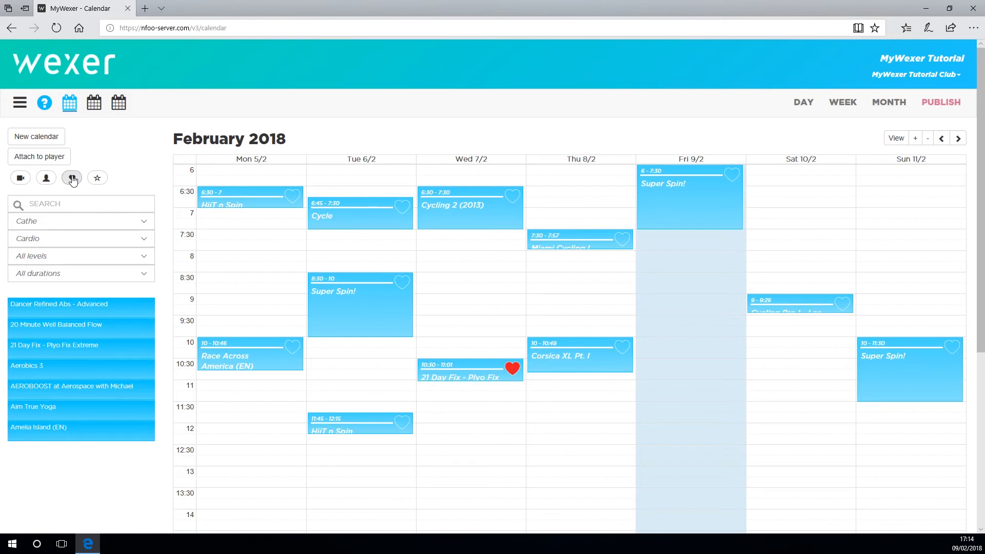
{"action": "mouse_move", "coordinate": [98, 177]}
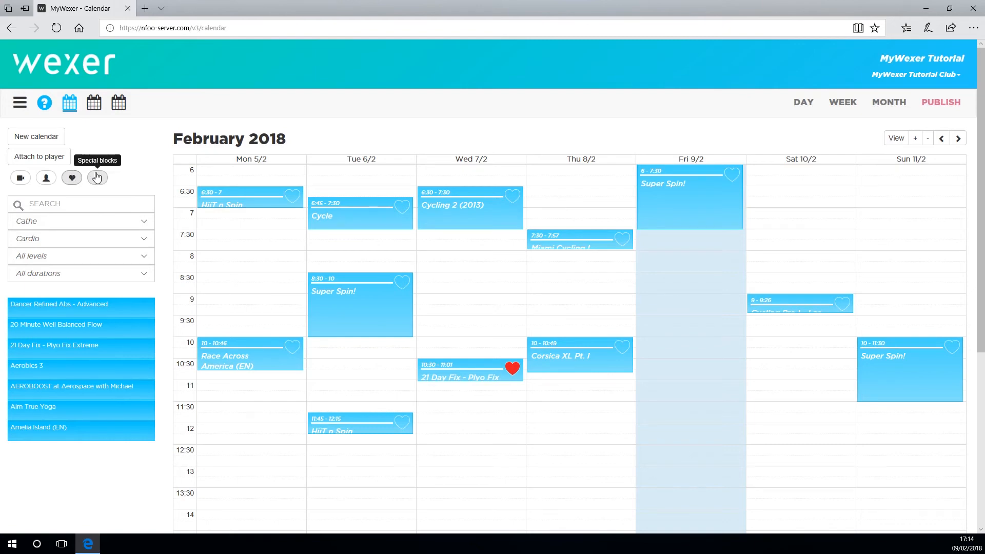
{"action": "left_click", "coordinate": [97, 177]}
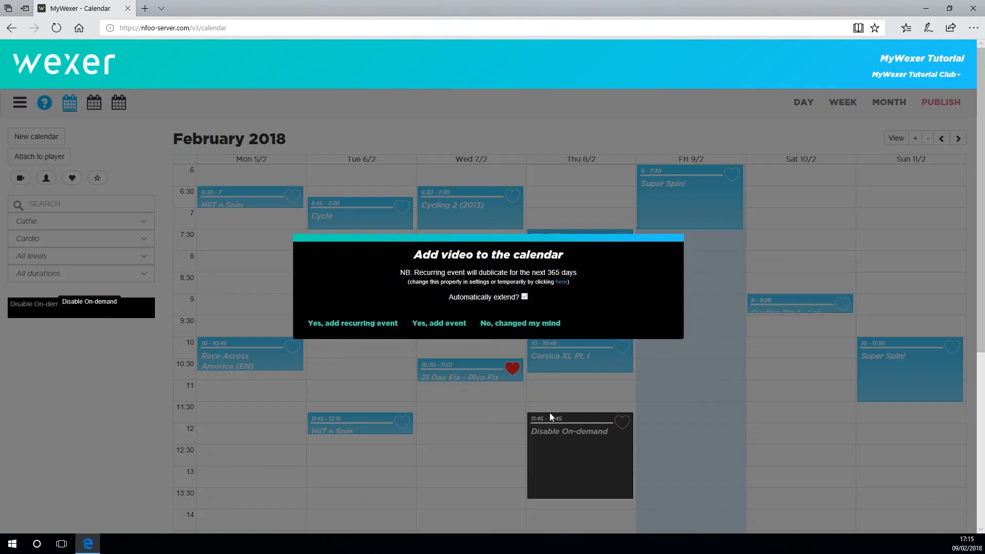
Confirm the Disable On-demand block, then keep Monday start day and Day/month headers in calendar settings
{"action": "left_click", "coordinate": [352, 324]}
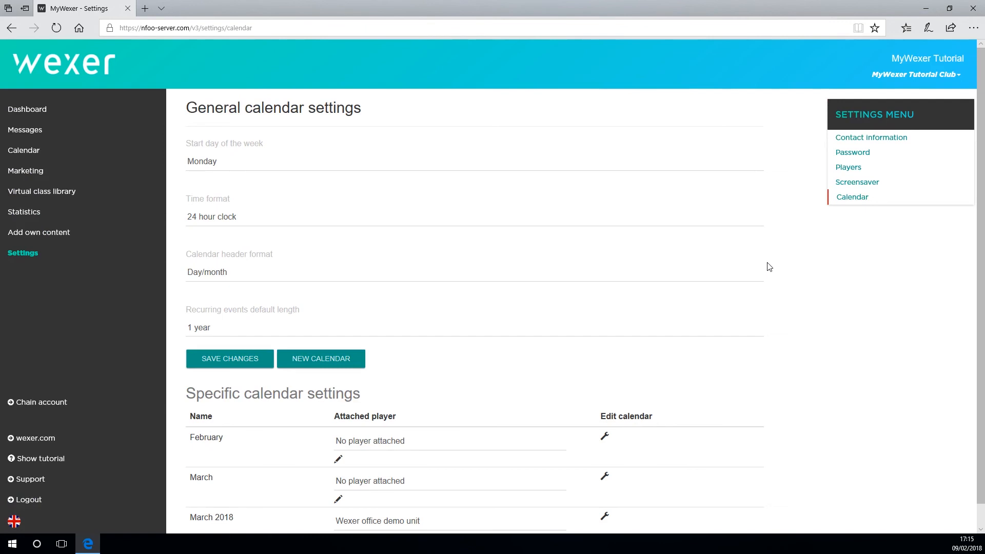
{"action": "mouse_move", "coordinate": [255, 166]}
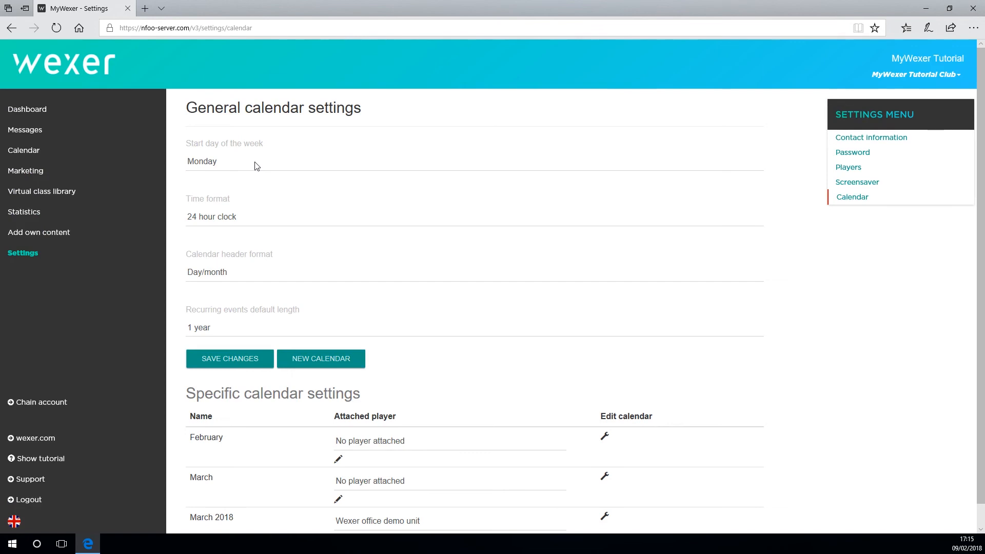
{"action": "mouse_move", "coordinate": [732, 378]}
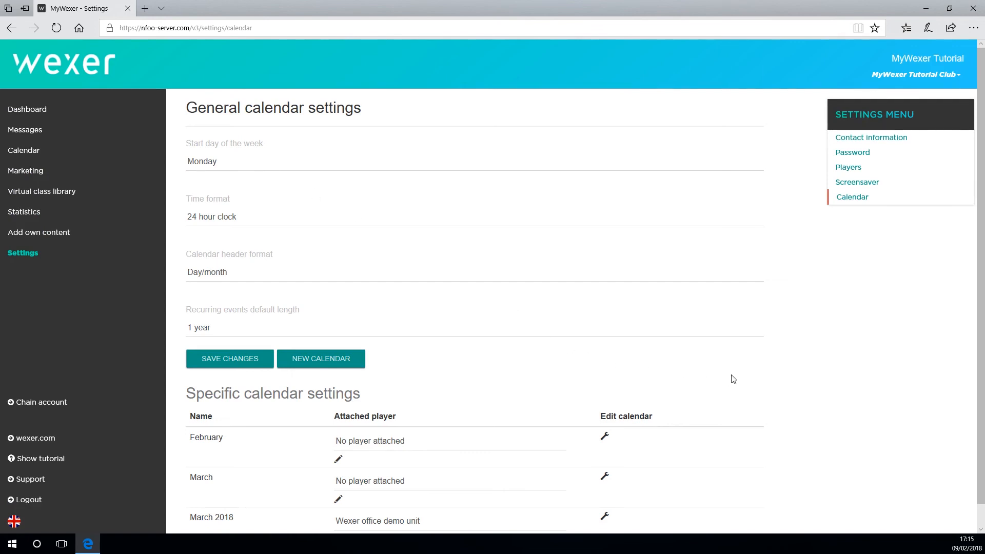
{"action": "scroll", "scroll_direction": "down", "scroll_amount": 3}
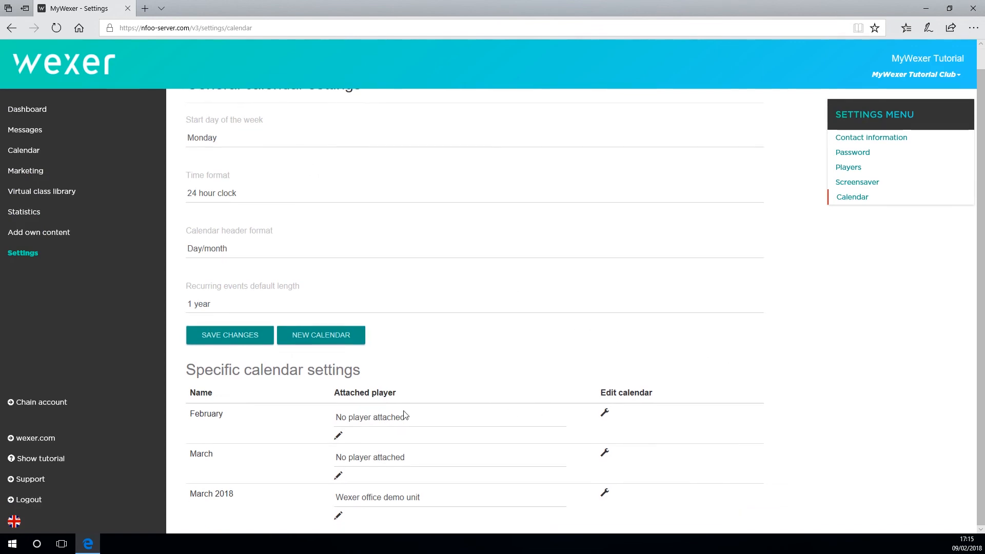
{"action": "mouse_move", "coordinate": [367, 500]}
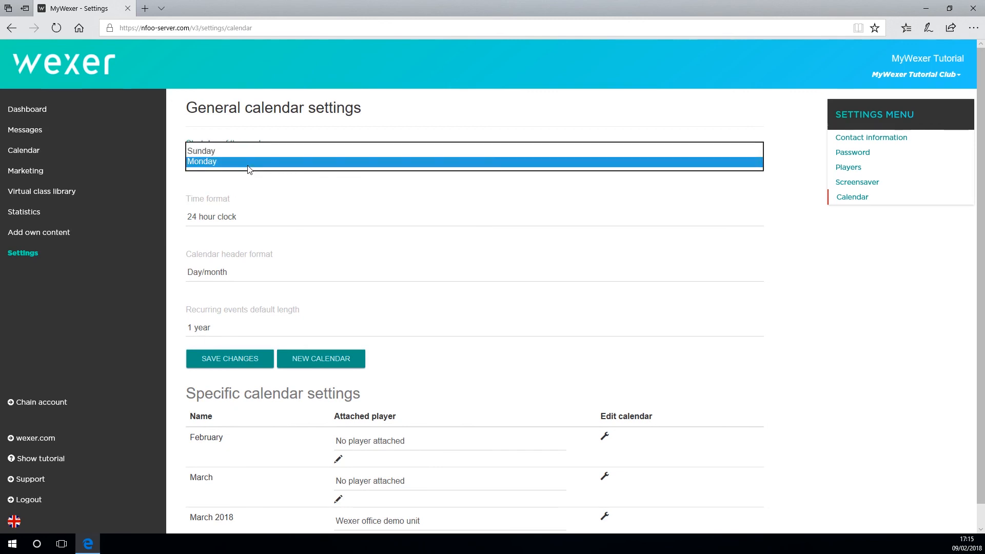
{"action": "left_click", "coordinate": [202, 161]}
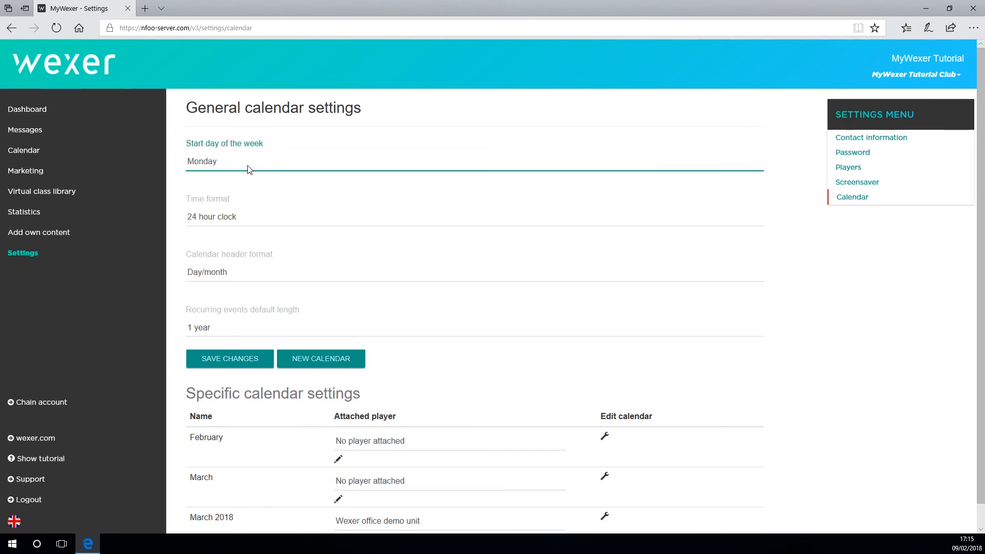
{"action": "left_click", "coordinate": [474, 217]}
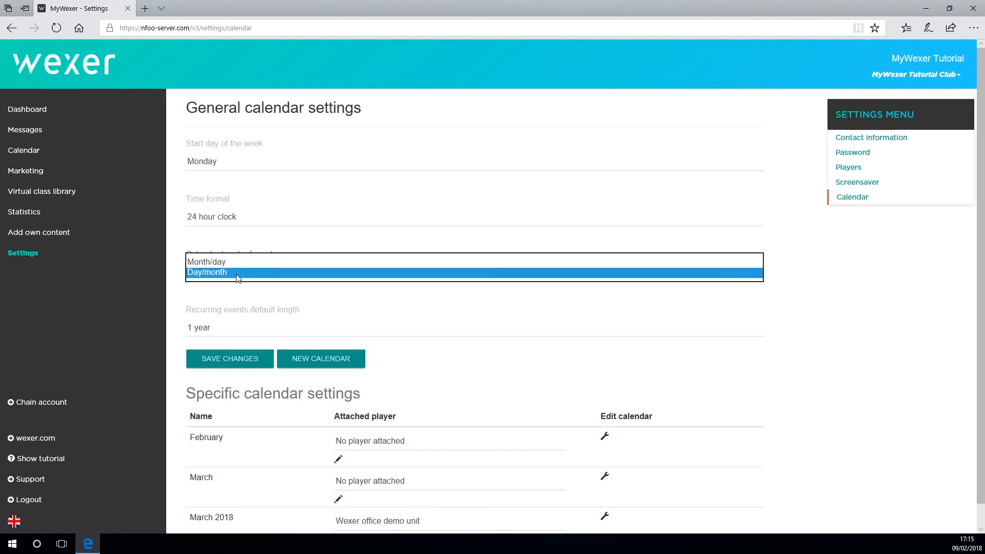
{"action": "left_click", "coordinate": [207, 272]}
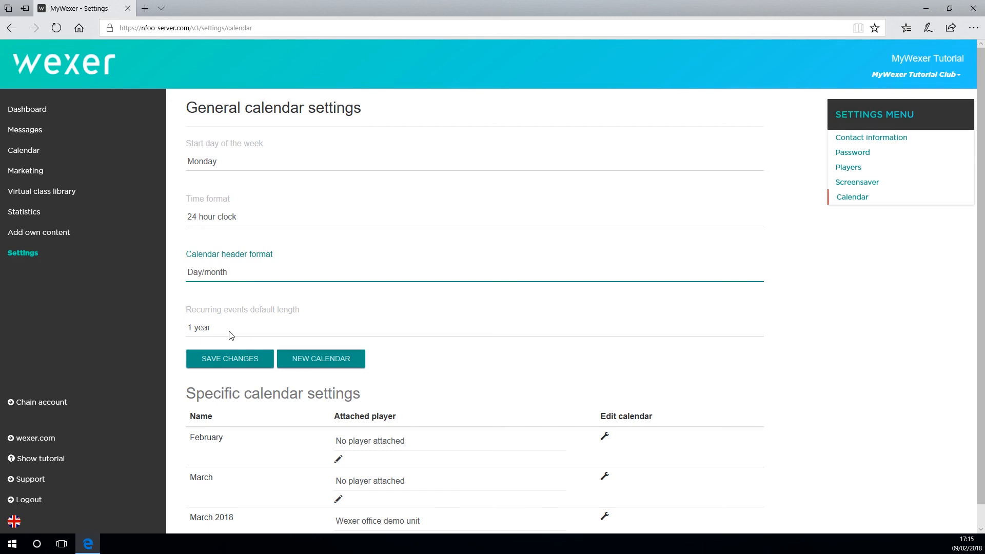
{"action": "mouse_move", "coordinate": [245, 332]}
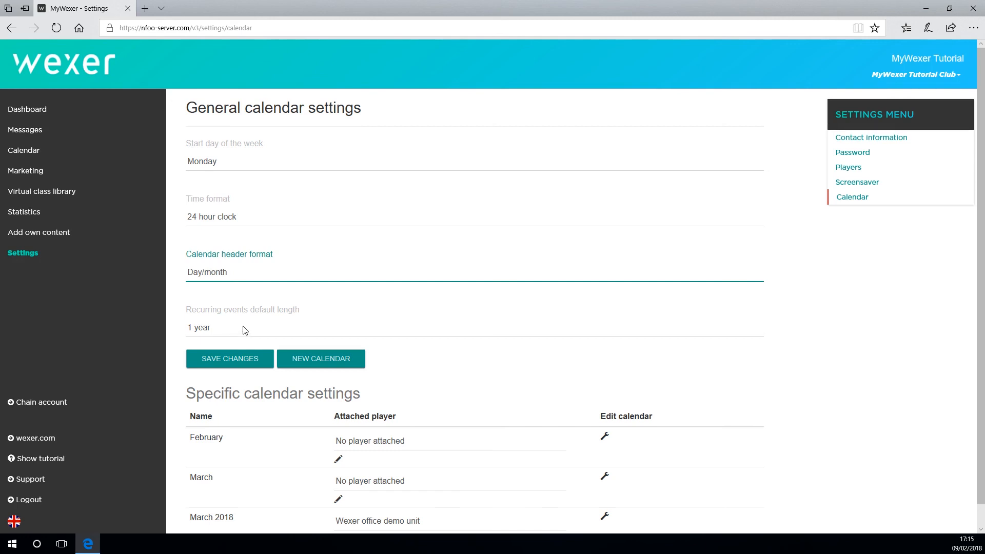